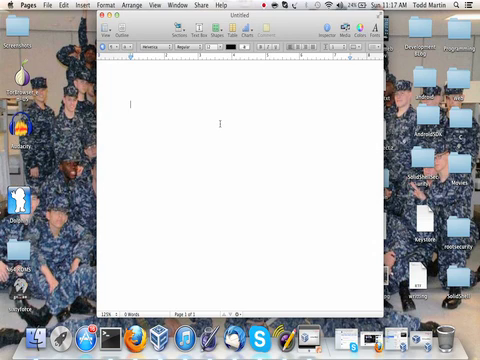
Write the 'Debian GNU/LINUX' title and note that it started in 1993.
type("Debian")
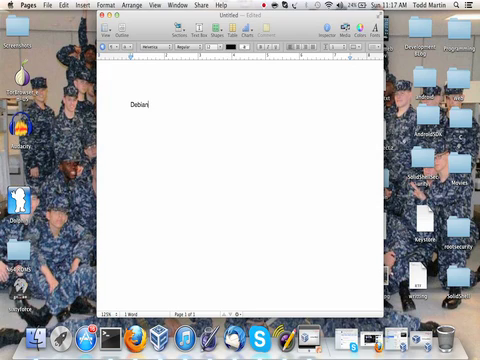
type("GNU")
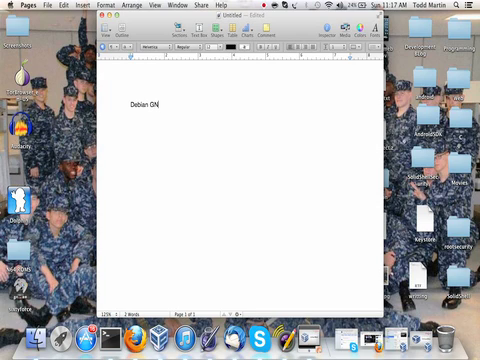
type("U/LINUX")
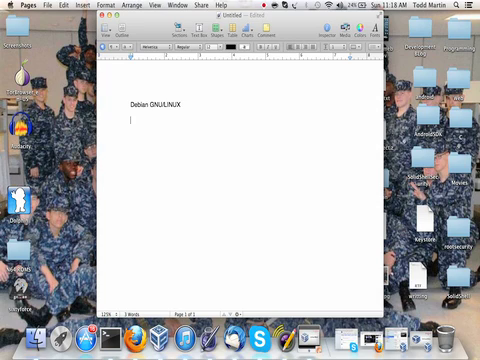
type("Started")
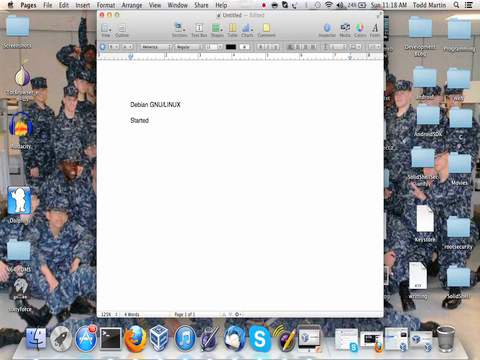
type("in 1993")
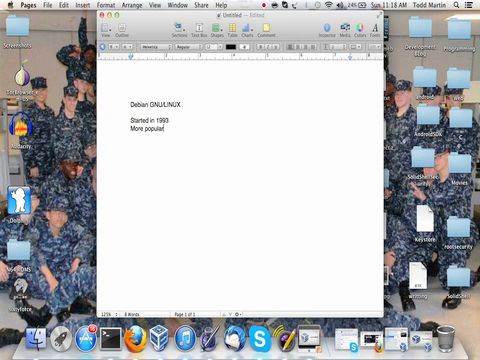
List distros based on Debian: Ubuntu and Linux Mint.
type("distros")
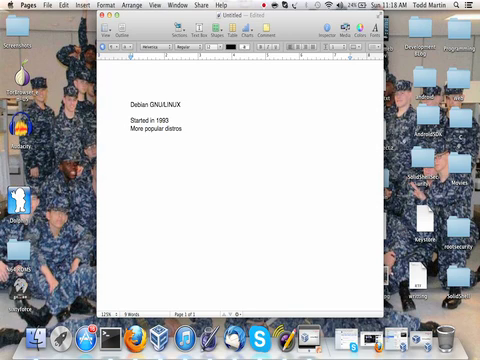
left_click(180, 132)
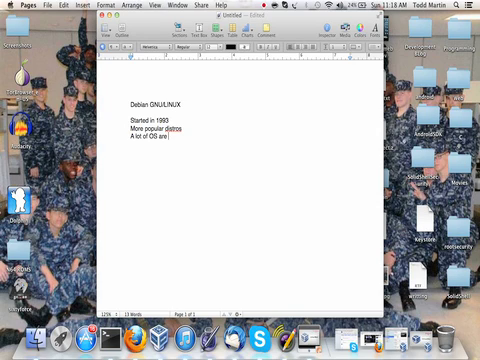
type("based on Deb")
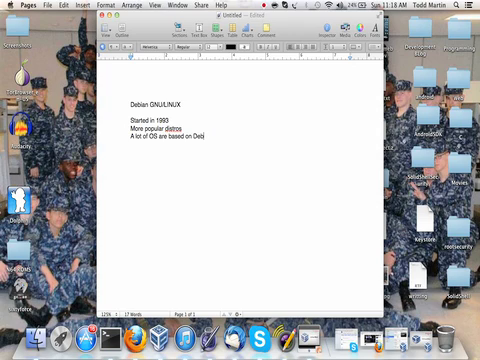
type("an:")
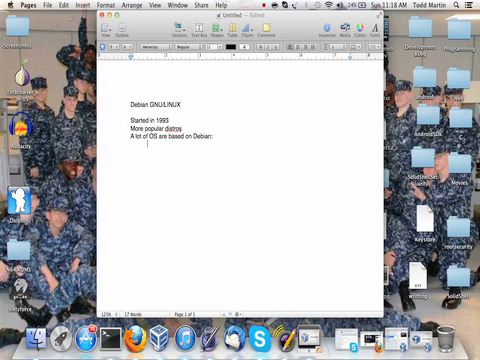
type("Ubuntu")
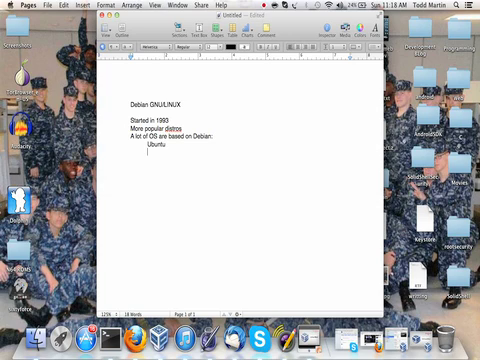
type("Linux Mint")
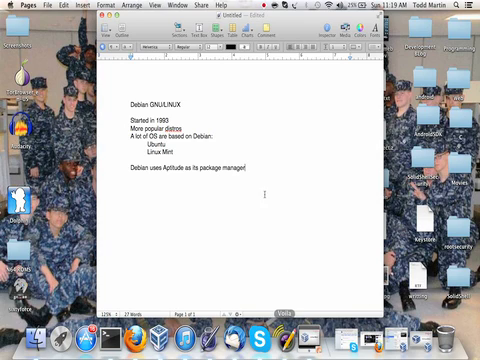
Note the package manager as the tool that gives access to software.
type("Pa")
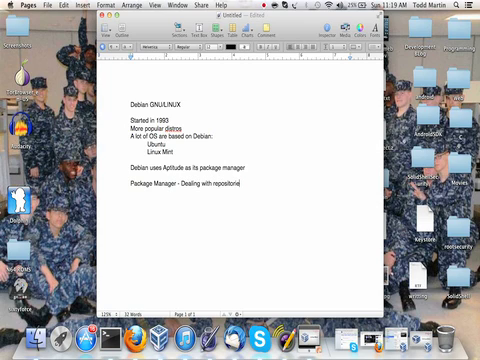
type("that give fast")
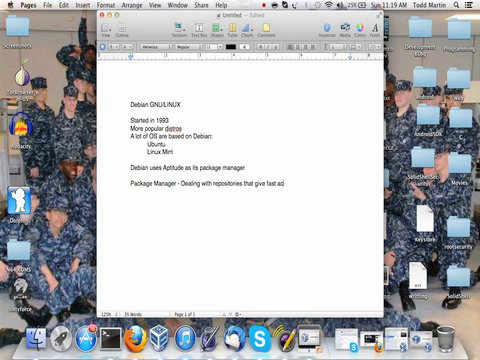
type("access to software")
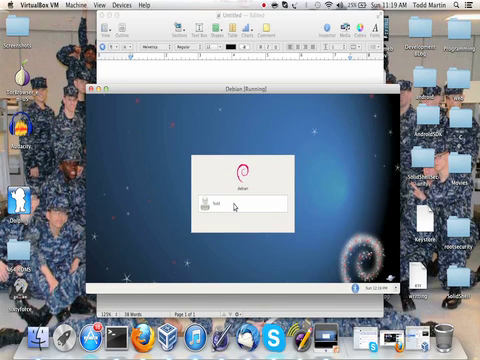
Sign in to the Debian VM by choosing the user account and entering the password.
left_click(240, 194)
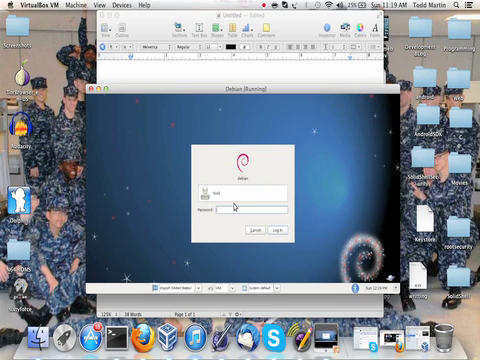
type("password")
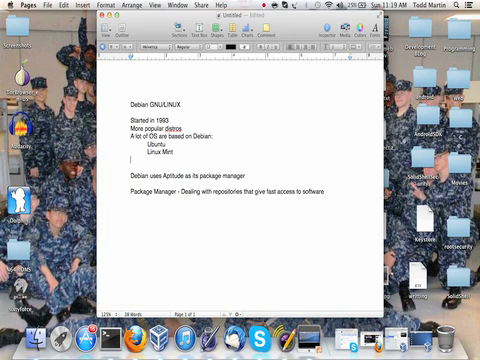
Add the line 'Uses GNOME usually - 2.0' to the notes.
type("Uses GNOME usually")
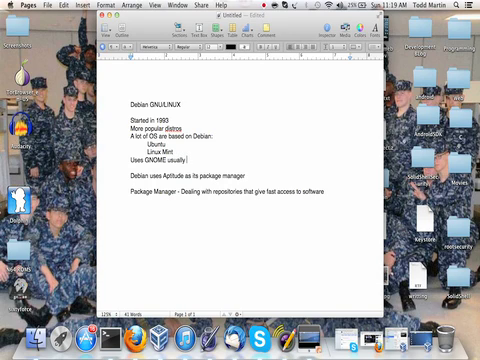
type("- 2")
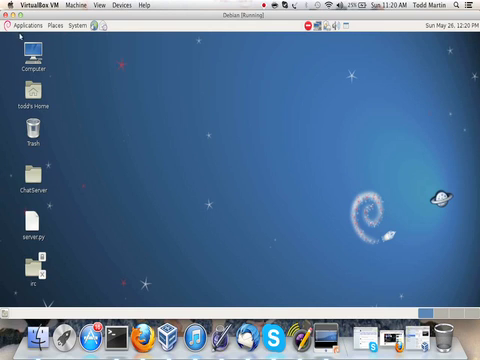
Launch Terminal from Applications > Accessories on the GNOME desktop.
left_click(28, 26)
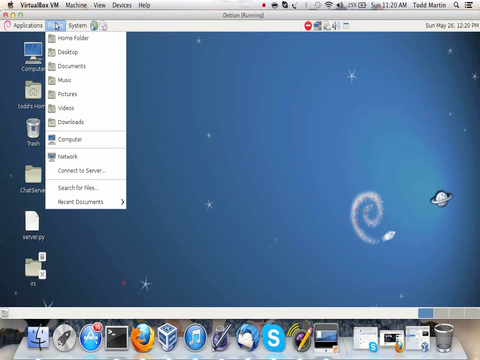
left_click(78, 16)
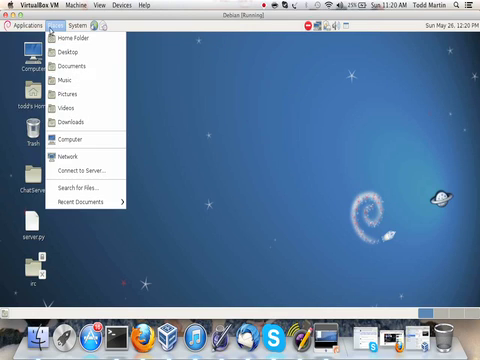
left_click(32, 24)
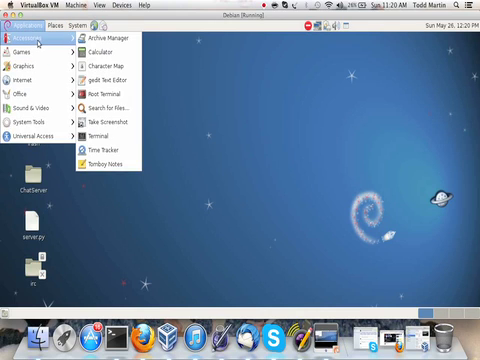
left_click(96, 132)
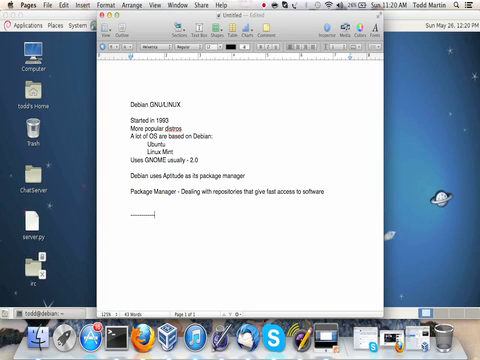
Add a Terminal Commands section with 'cd - Change Directory' and an 'ls -' entry.
type("Terminal Commands:")
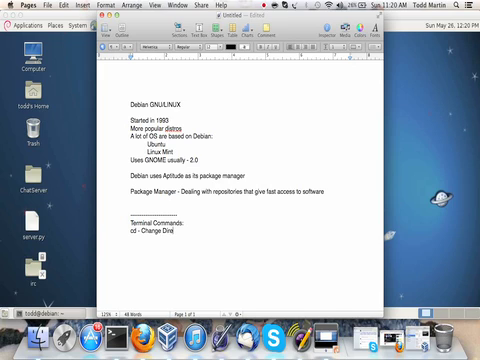
type("ctory")
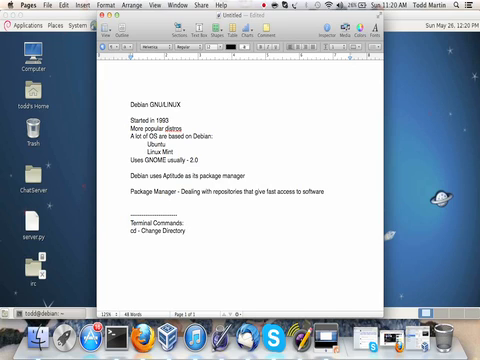
type("dir - director")
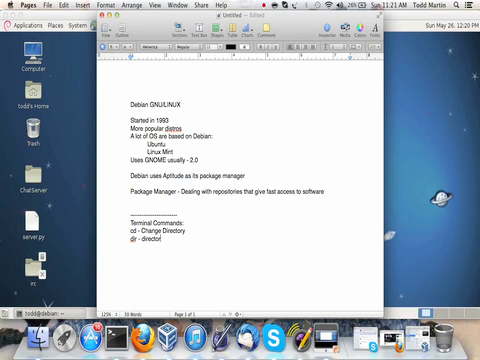
type("ls -")
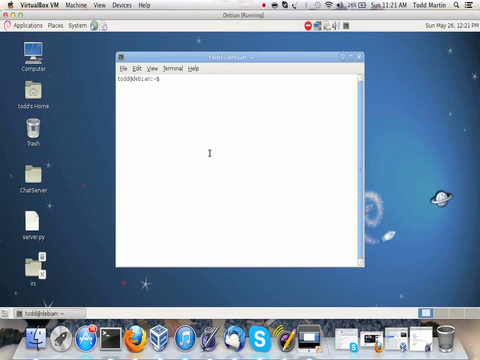
Run ls to list files, then cd commands to move between folders.
type("ls")
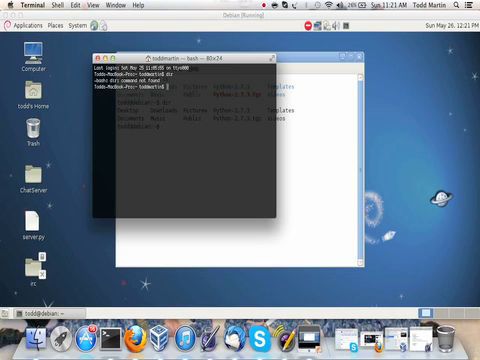
key("Return")
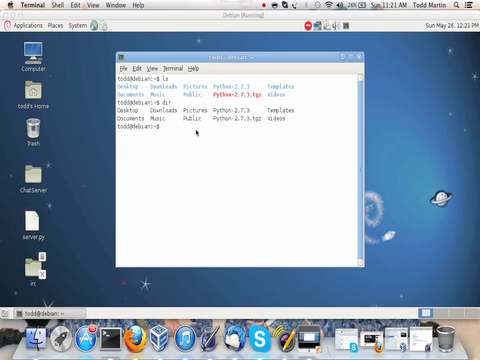
type("cd Desktop")
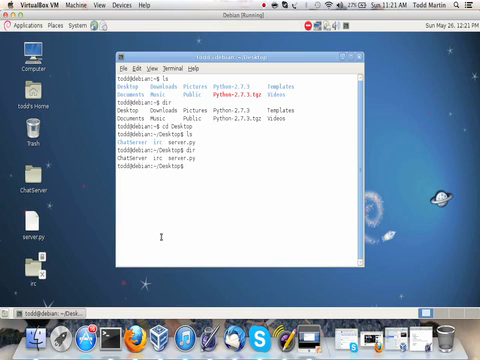
type("cd /")
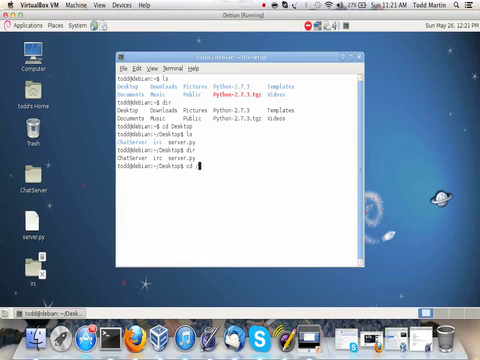
key("Return")
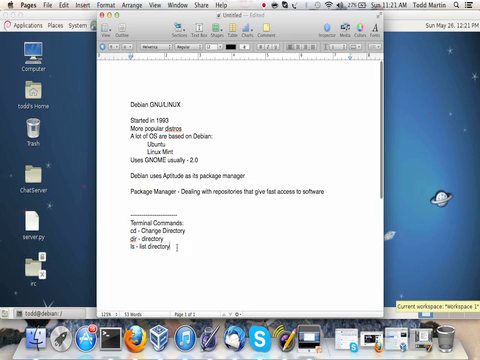
Add 'nano/vi - used to edit files in the terminal' under Terminal Commands.
type("nano")
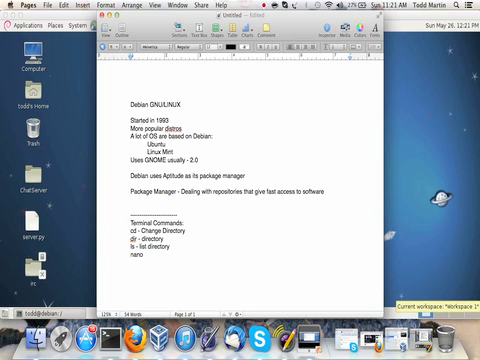
type("/vi")
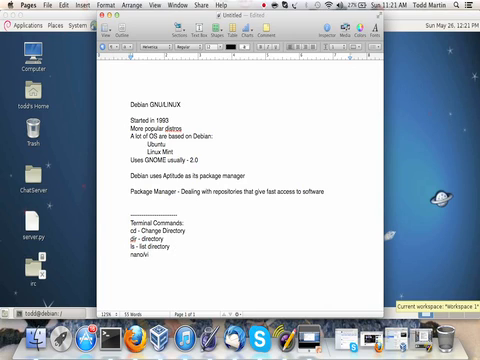
type("- used to")
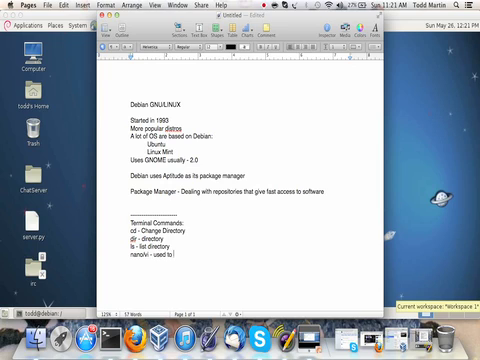
type("edit files in the")
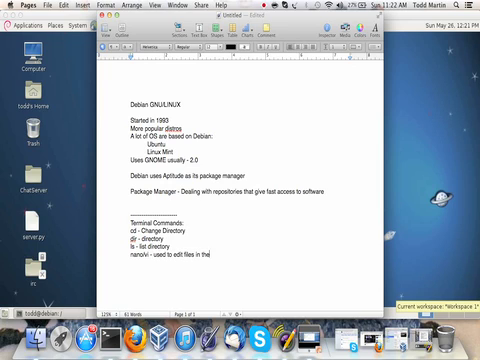
type("terminal")
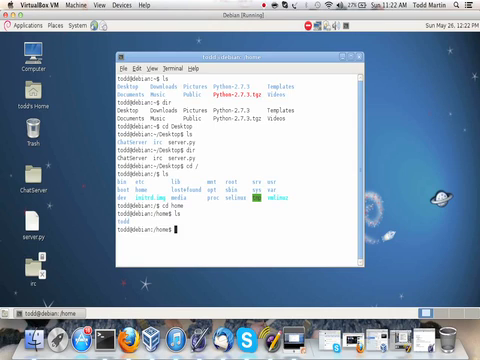
Run cd todd, cd Desktop and ls, then begin a nano command.
type("cd todd")
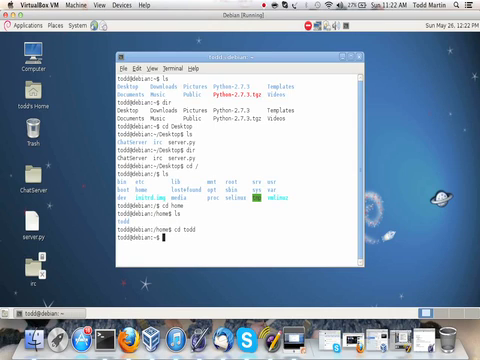
key("Return")
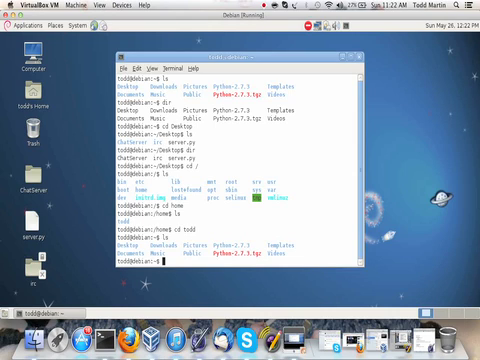
type("Desktop")
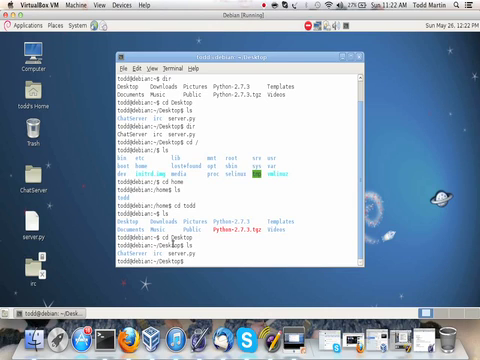
type("nano")
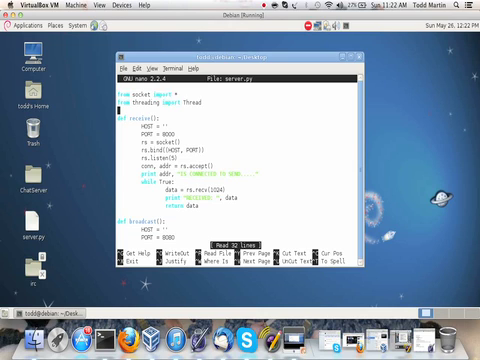
Scroll through the server.py script open in nano.
scroll("down", 3)
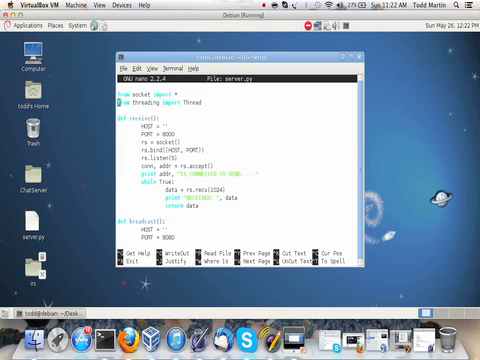
scroll("down", 3)
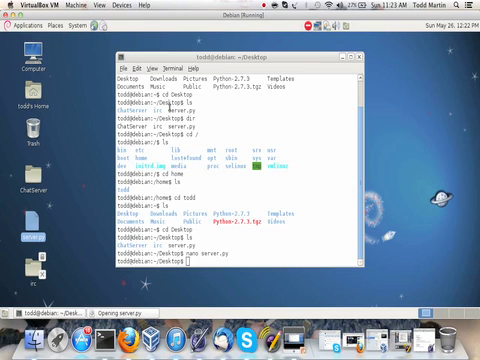
List the /etc directory contents and try nano on a host file.
key("Return")
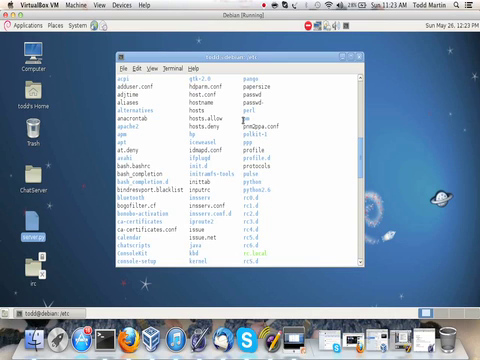
scroll("down", 3)
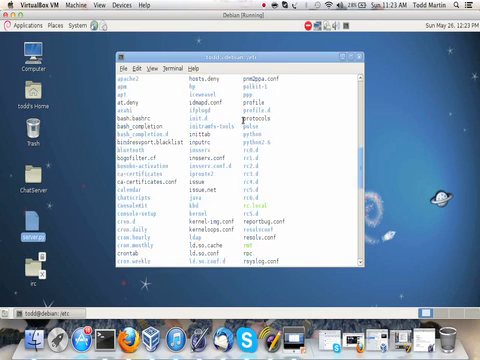
type("nano host")
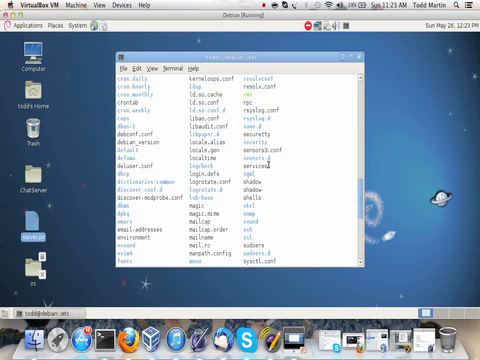
scroll("up", 3)
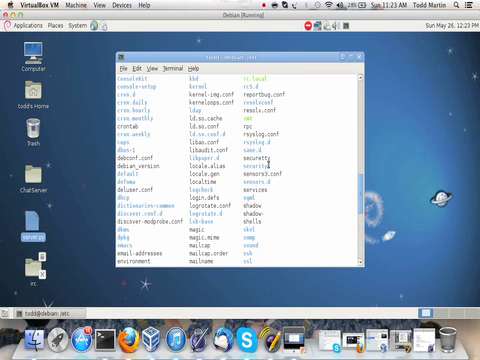
key("Return")
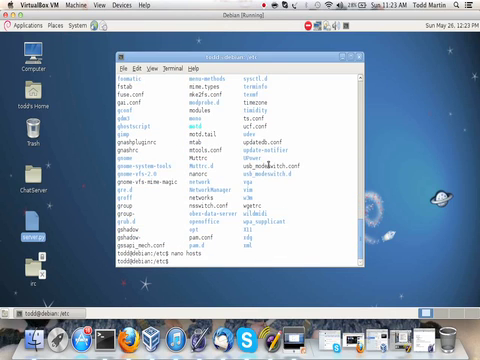
Run cd / and cd /home/todd, then look at the .conf files.
type("cd /")
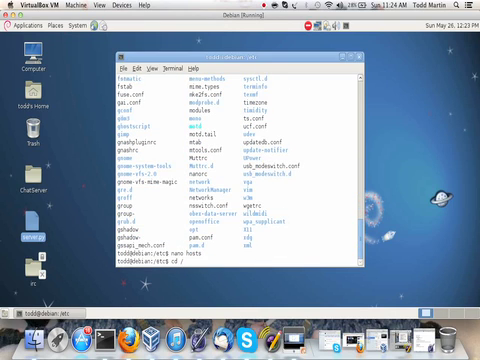
type("cd /home/to")
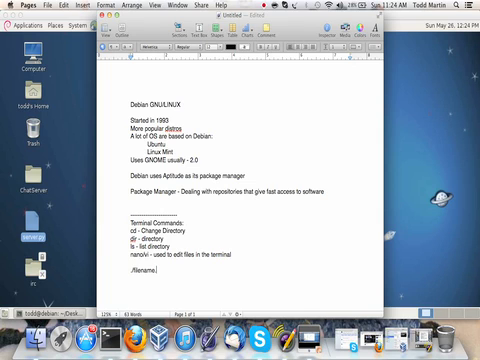
type(".conf")
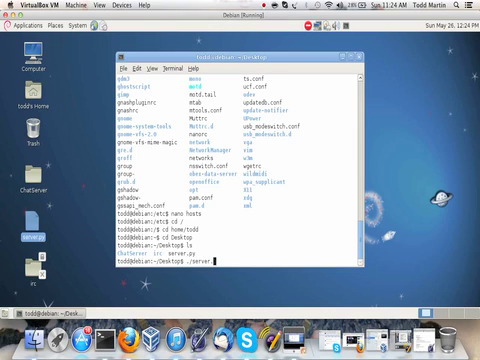
Run chmod on server.py in the Debian terminal to make it executable, then try running it.
key("Return")
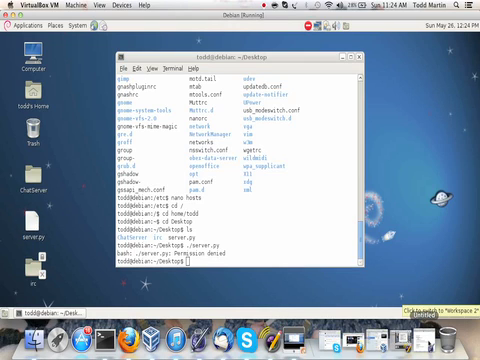
type("python")
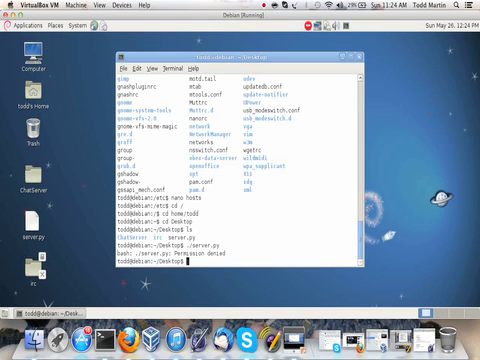
type("chmod +x server.p")
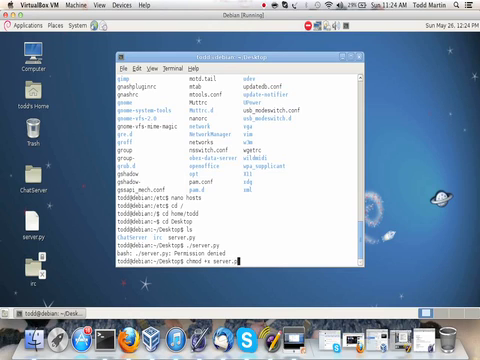
key("Return")
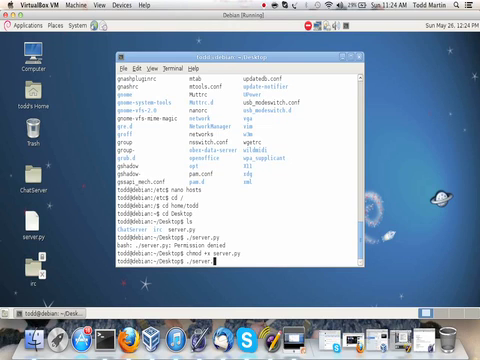
key("Return")
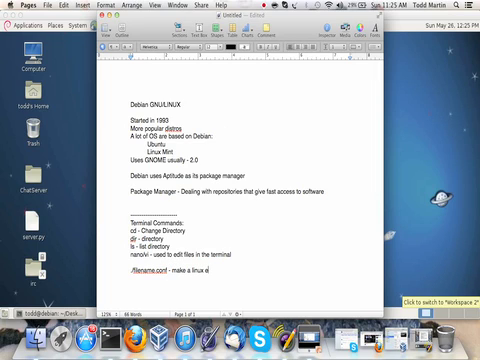
Note 'chmod +x nameoffile.py - to make a file a linux executable' under the terminal commands.
type("executable")
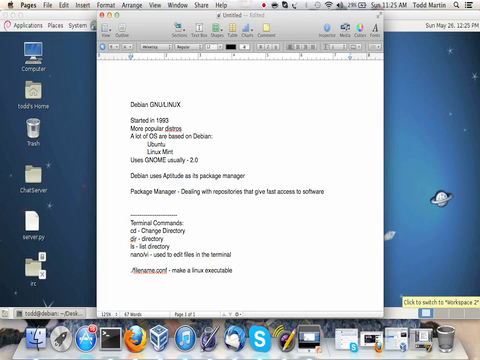
type("chmod +x")
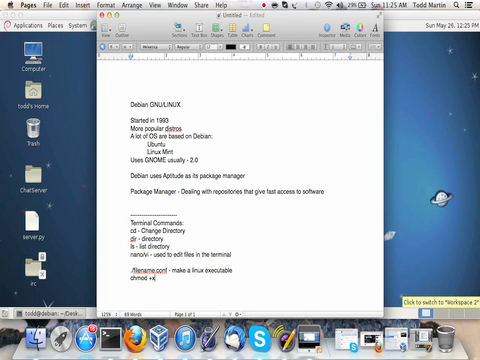
type("ameoffile")
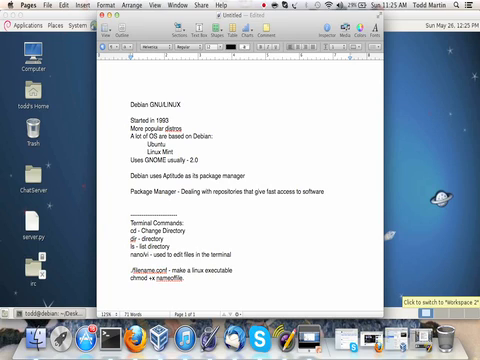
type(".py")
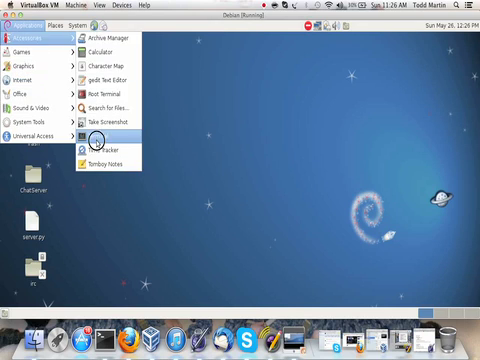
Open a Debian terminal from Accessories, run 'cd ls' (no such directory), then close it.
left_click(110, 88)
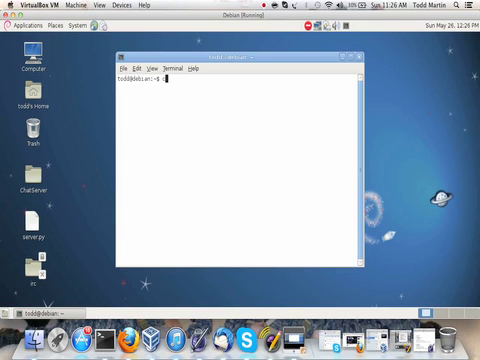
type("cd ls")
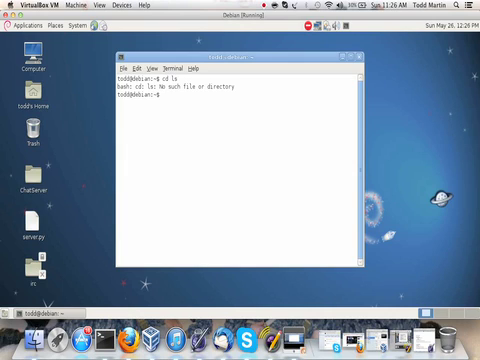
mouse_move(356, 42)
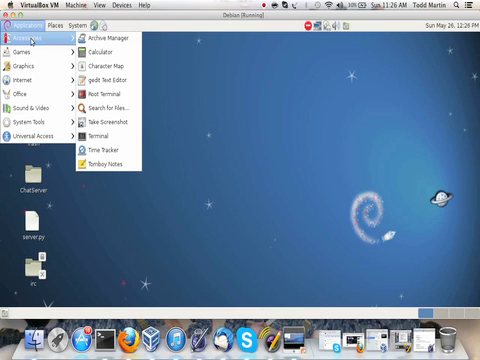
mouse_move(104, 164)
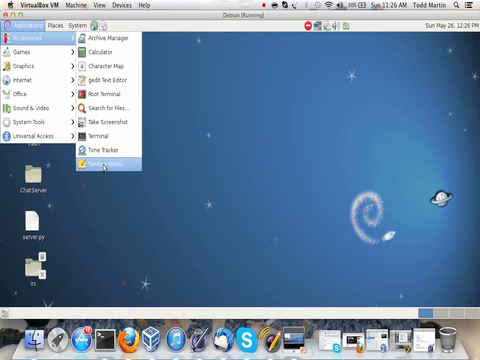
left_click(36, 38)
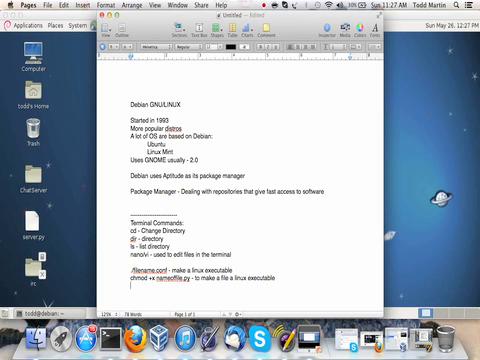
Start a package manager section: Fedora-based uses yum and rpm (CentOS), Debian uses Aptitude.
type("Fedora")
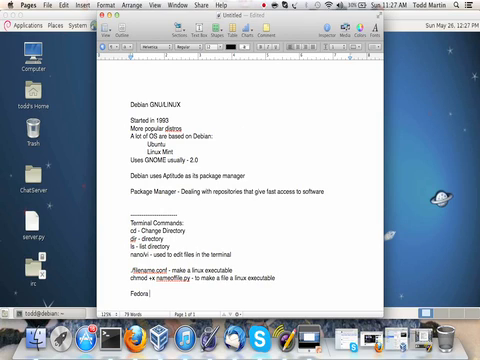
type("based")
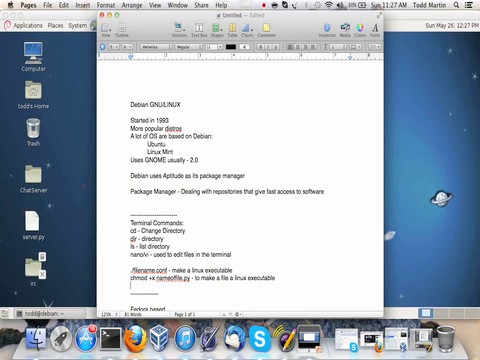
type("package manager")
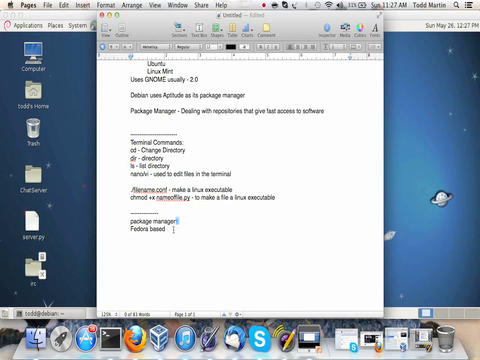
type("- yum")
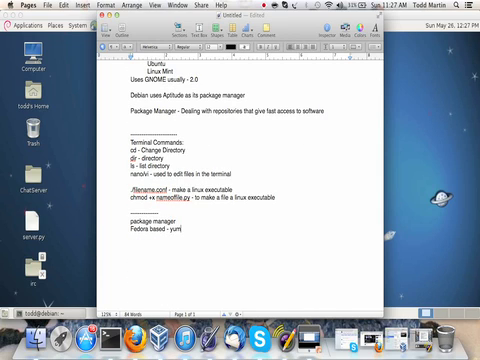
type("also use")
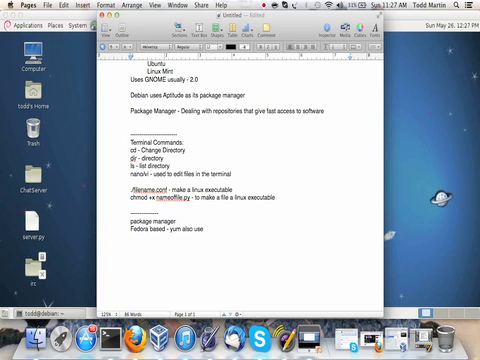
type("rpm")
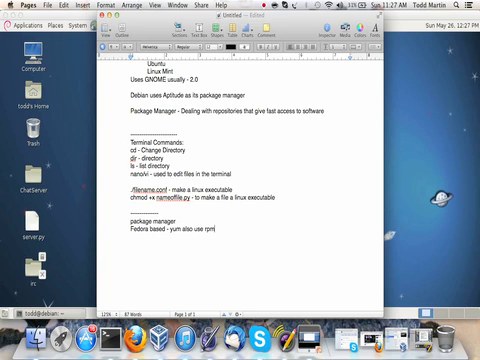
type("Debian - Aptitude")
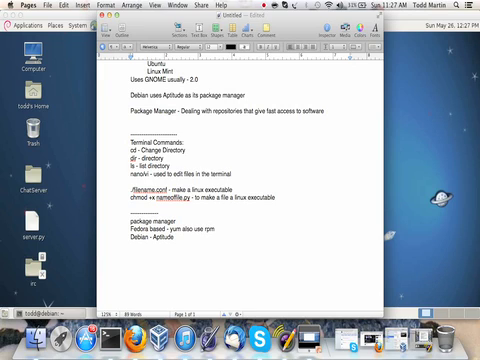
type("(CENTOS")
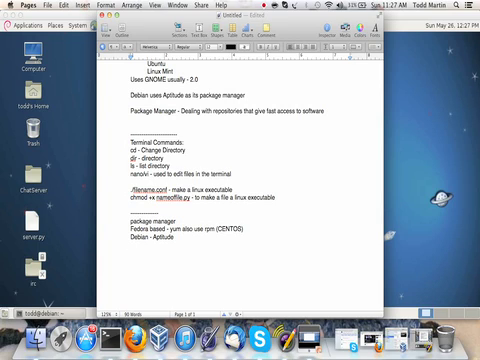
Add Arch and Arch Bang (pacman) and Ubuntu (apt) lines to the package manager list.
type("Arch")
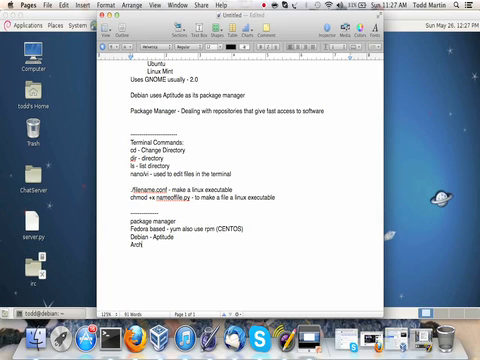
type("-")
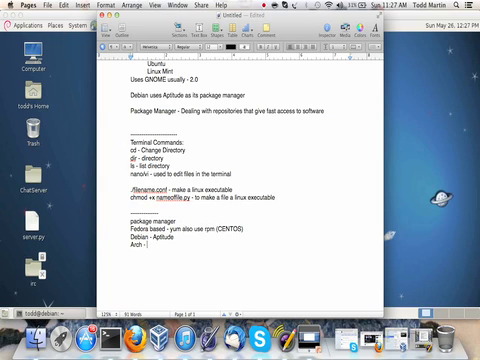
type("pacman or")
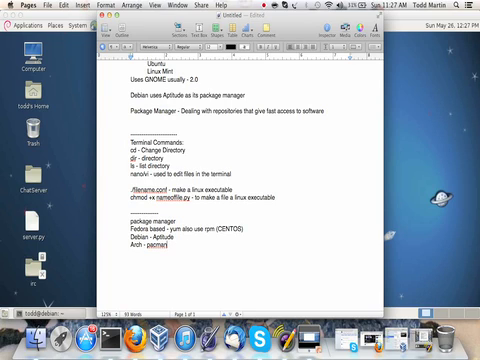
type("Arch Bang")
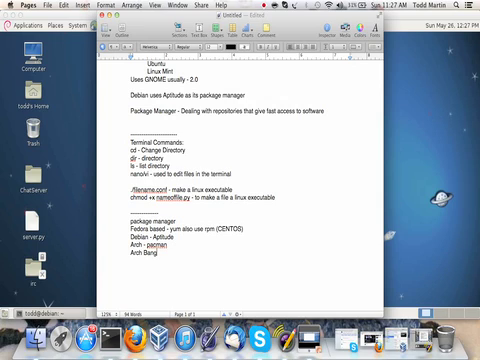
type("- pad")
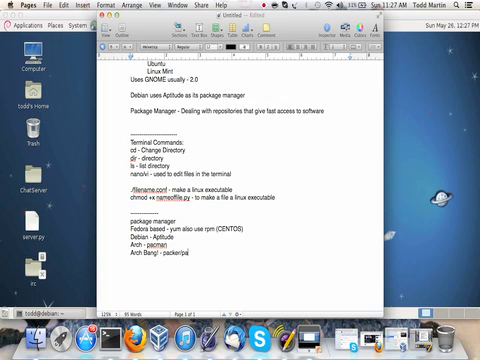
type("pacman")
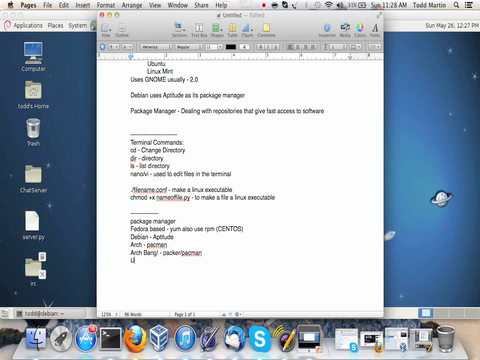
type("Ubuntu - apt")
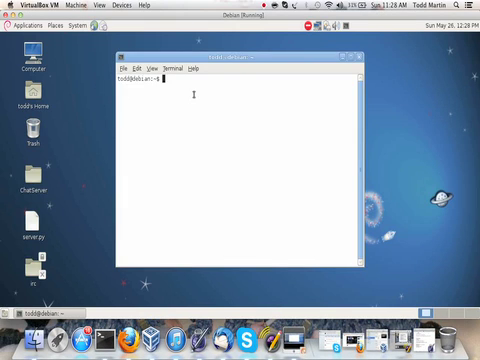
Switch the Debian terminal to a root prompt with su and the root password.
type("su")
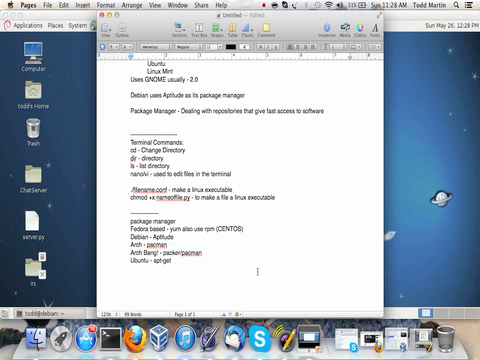
type("su")
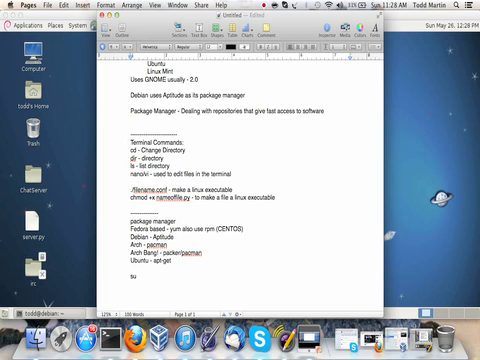
type("-f")
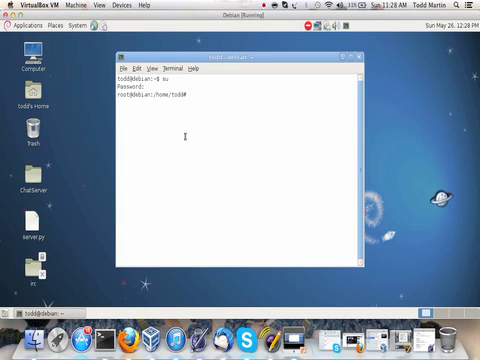
Launch aptitude's interactive interface as root, then close that terminal window.
type("aptit")
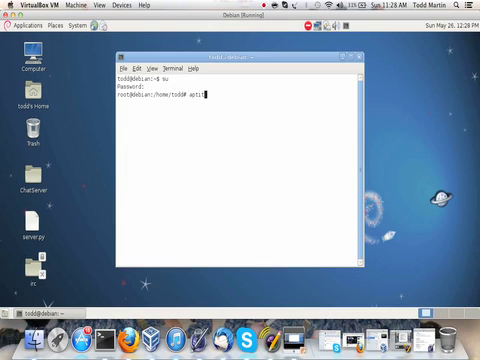
key("Return")
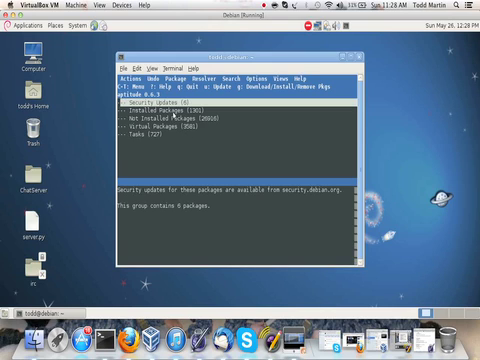
left_click(128, 98)
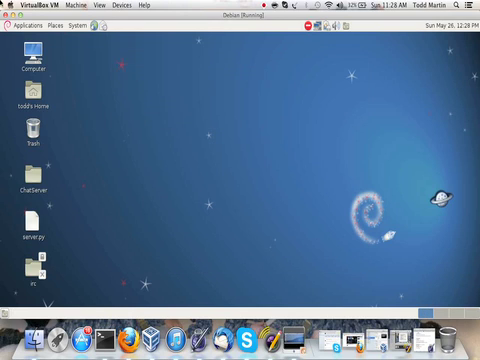
Open a fresh terminal and switch to the root user with su.
left_click(20, 30)
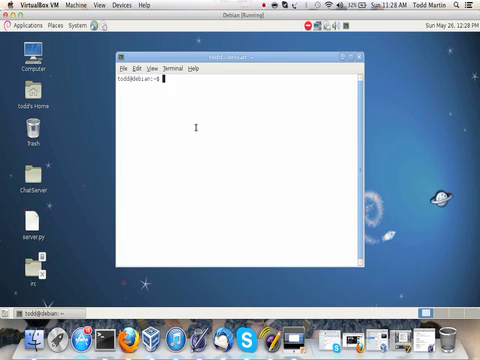
type("su")
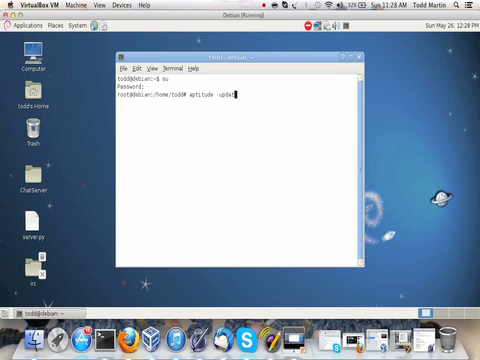
key("Return")
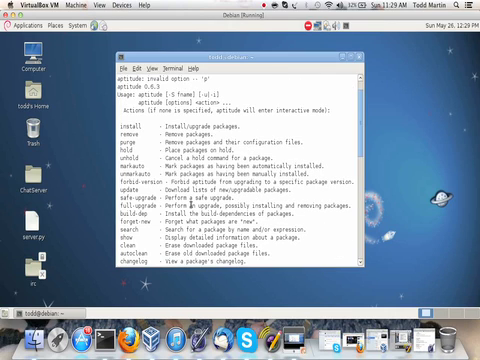
scroll("down", 3)
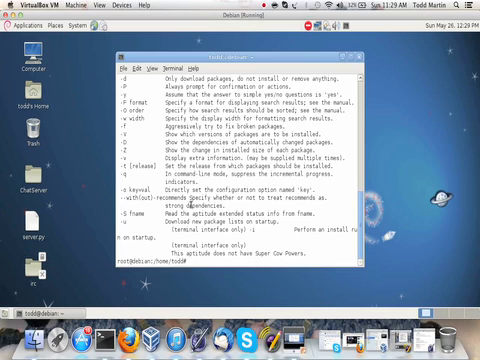
Try aptitude search and aptitude update commands, the update attempt failing.
type("aptitude")
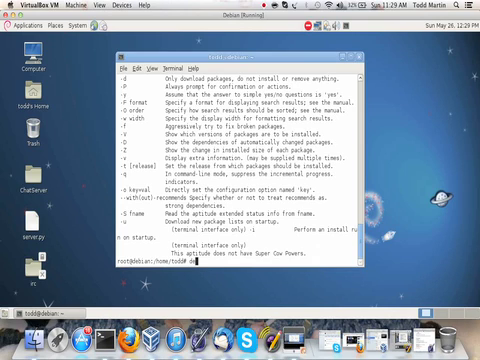
type("aptitude")
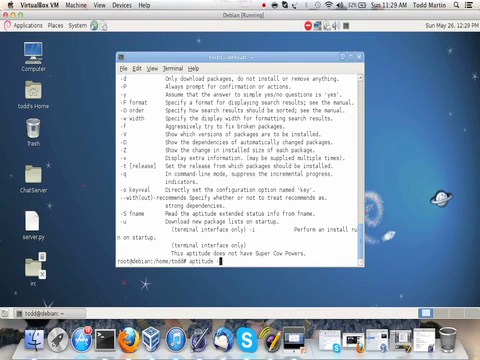
type("search")
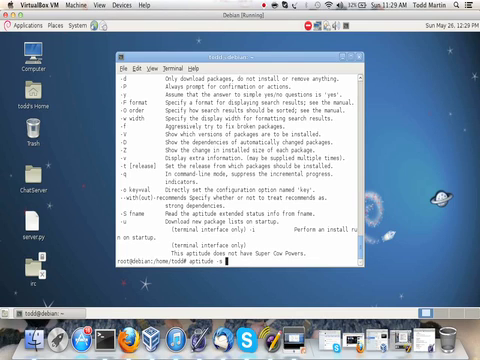
type("update")
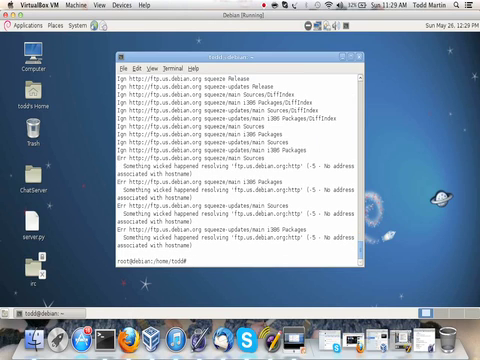
type("aptu")
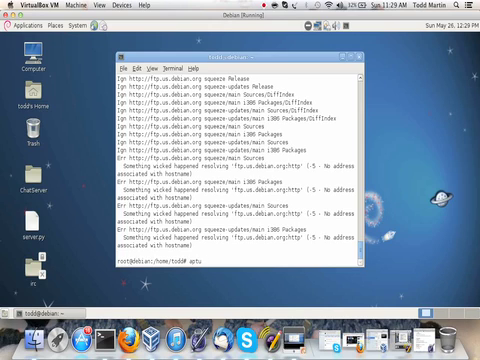
type("itude")
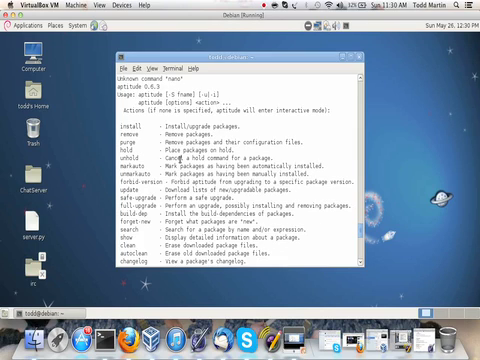
scroll("down", 3)
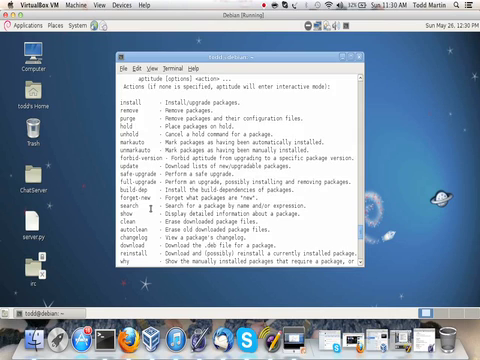
scroll("down", 3)
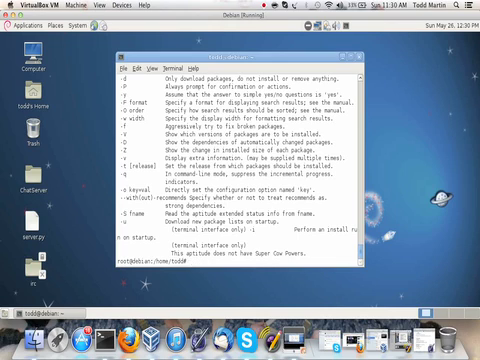
Try aptitude install and search forms, then list aptitude --help.
type("apt")
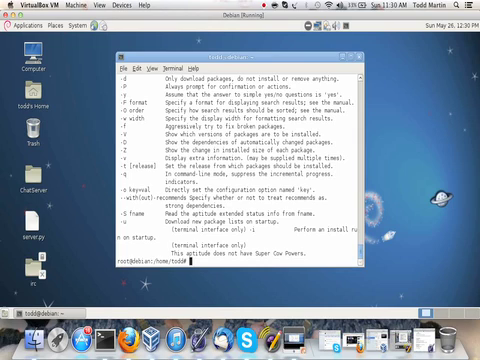
type("aptitude --")
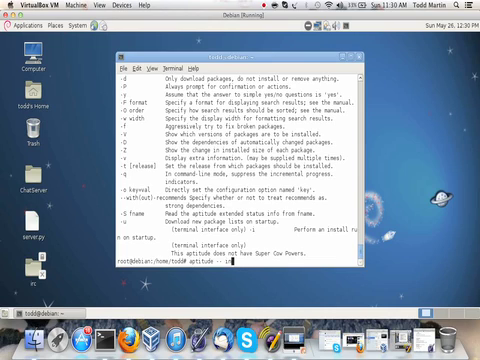
type("install")
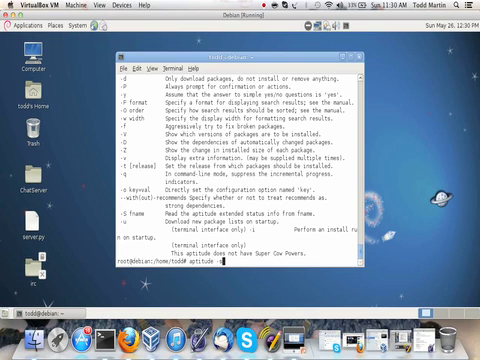
type("search")
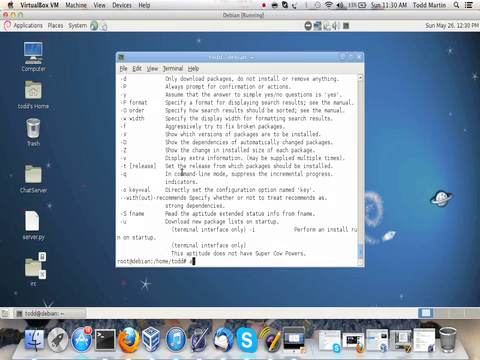
type("aptitude --help")
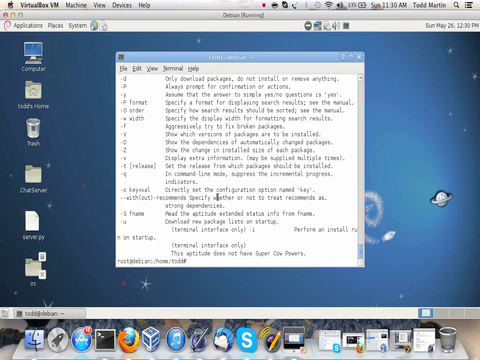
scroll("down", 3)
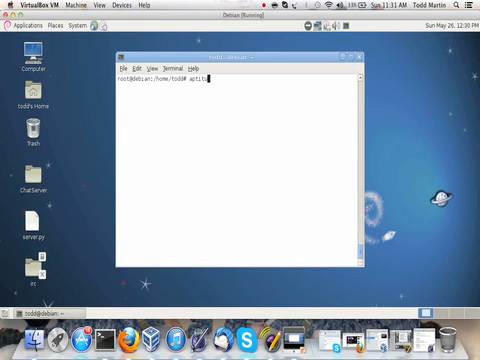
View aptitude -h options, then run an aptitude search for a package name.
key("Return")
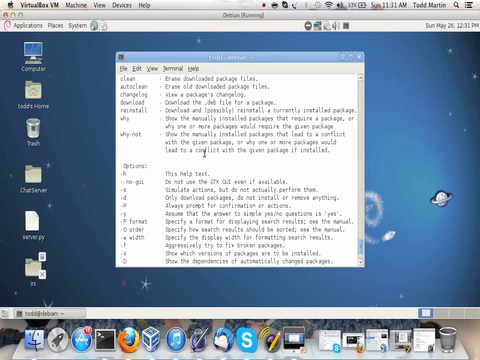
scroll("down", 3)
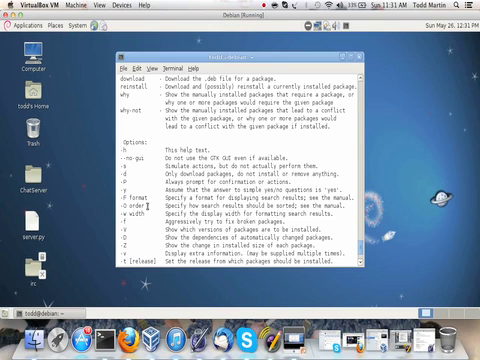
type("aptitude -h")
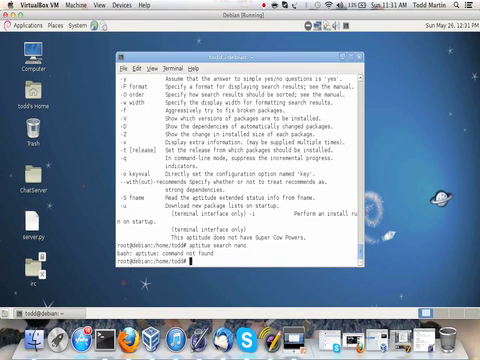
type("aptitude search nanop")
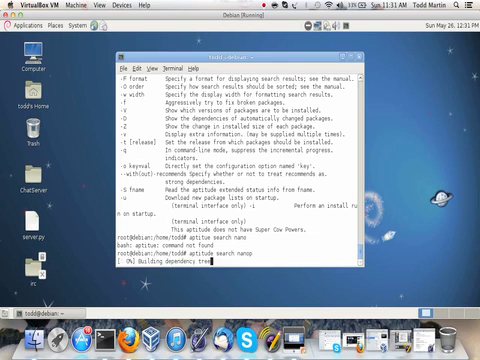
key("Return")
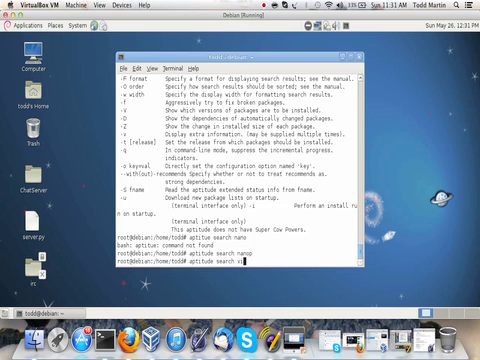
key("Return")
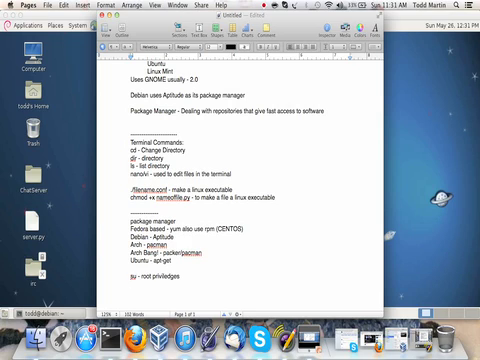
Note 'search the repos: aptitude search NameOfApplication' and 'aptitude install ApplicationName'.
type("search the repos")
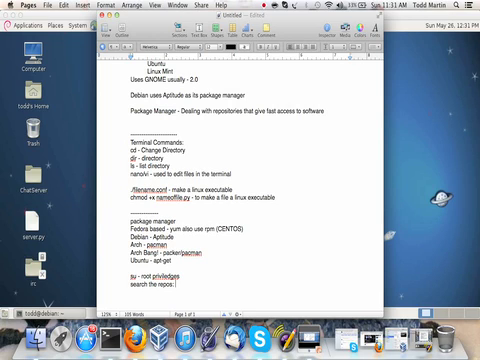
type("aptitude search name of")
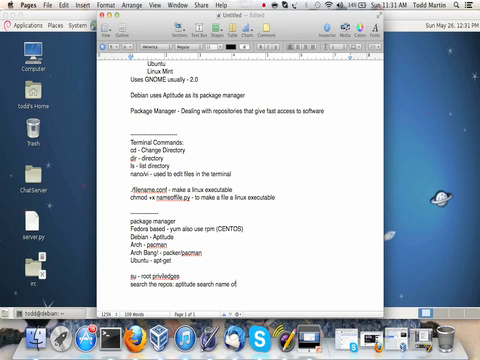
type("Na")
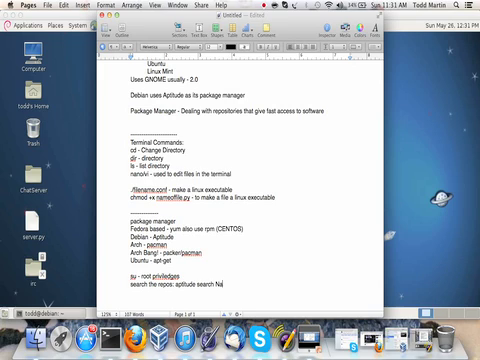
type("NameOfApplicat")
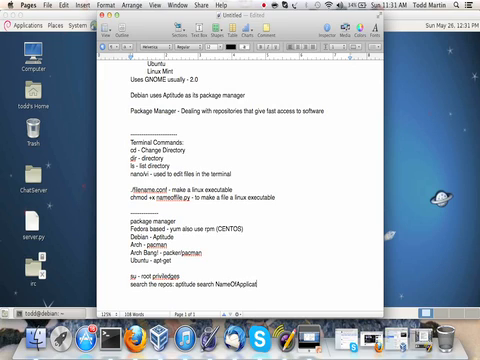
type("apt")
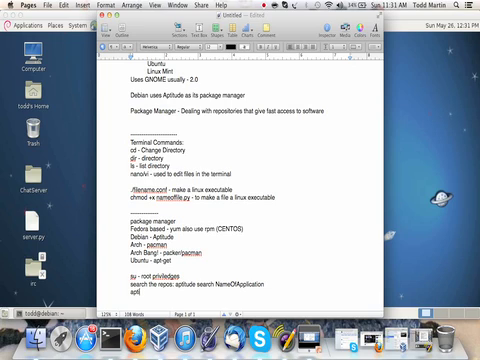
type("aptitude install")
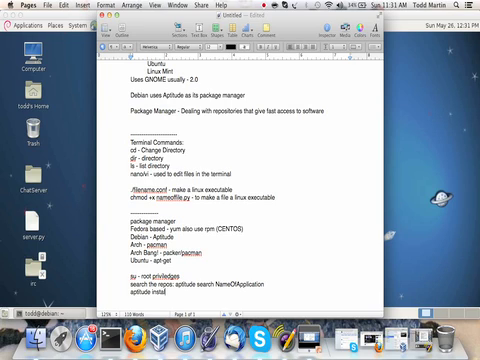
type("Applud")
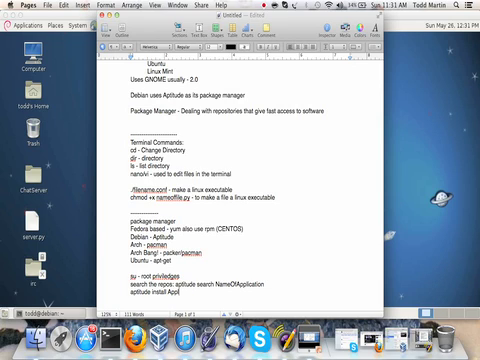
type("ApplicationName")
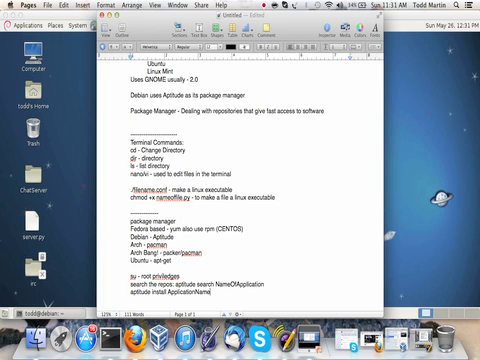
type("ad")
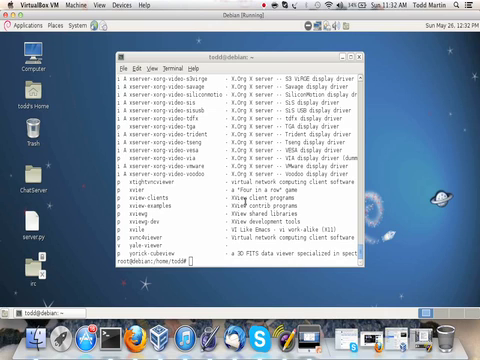
Run an aptitude command, then close the terminal, confirming despite the running process.
type("aptitude")
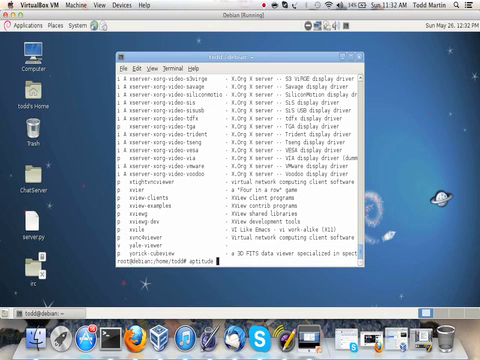
key("Return")
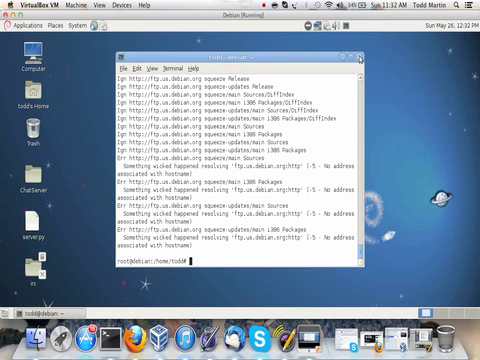
mouse_move(356, 56)
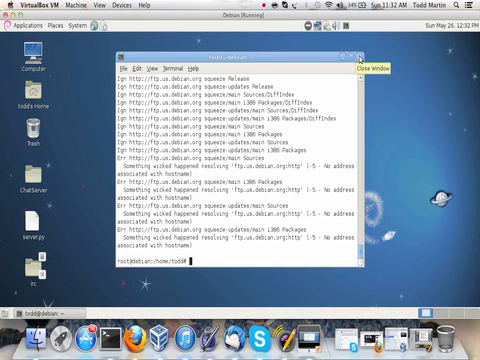
left_click(356, 58)
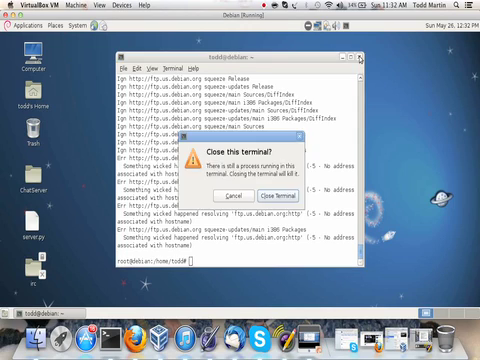
left_click(290, 196)
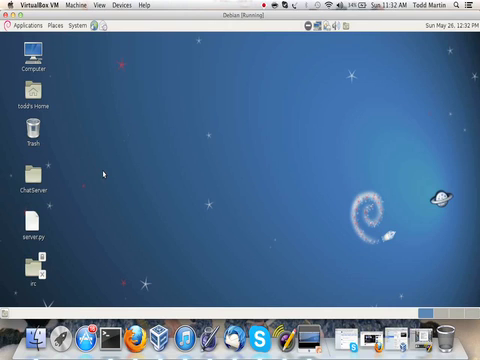
left_click(24, 36)
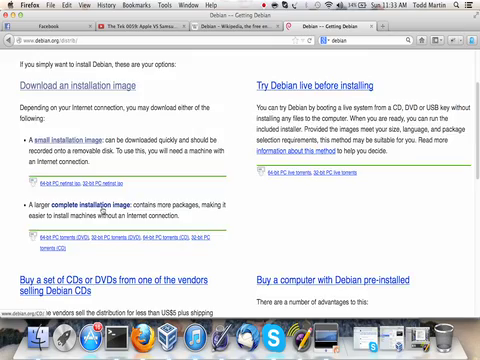
Scroll through the Getting Debian and CD image download pages toward the amd64 iso-cd listing.
scroll("down", 3)
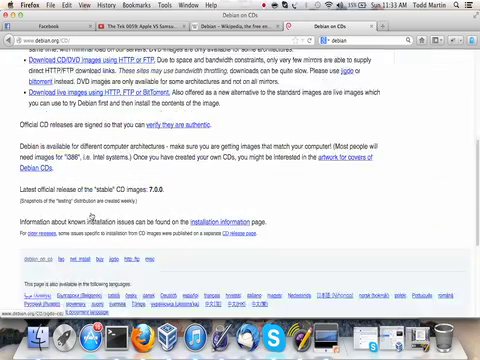
scroll("down", 3)
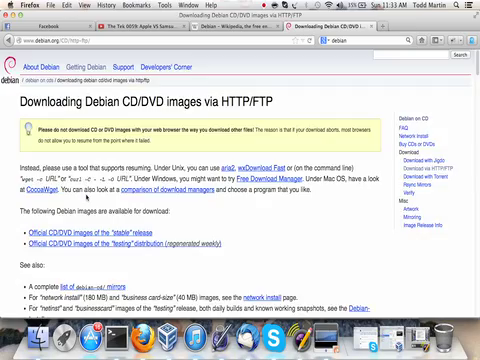
scroll("down", 3)
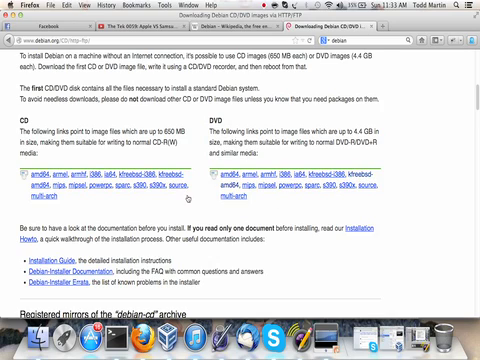
scroll("down", 3)
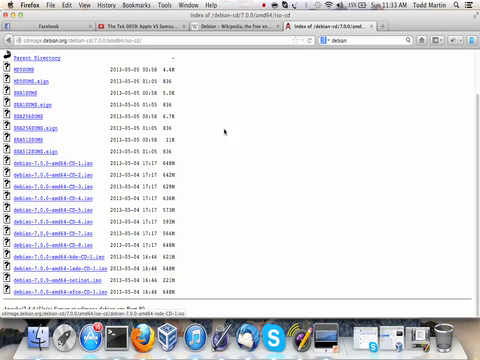
mouse_move(224, 130)
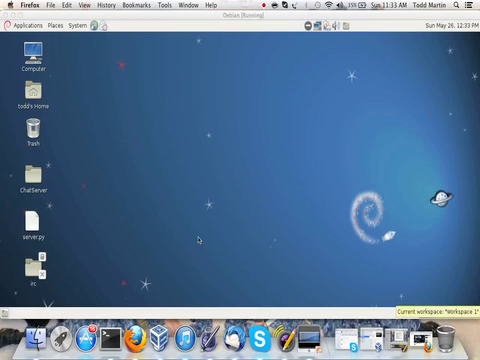
Browse the Places menu, the Computer location and the panel calendar on the GNOME desktop.
left_click(50, 32)
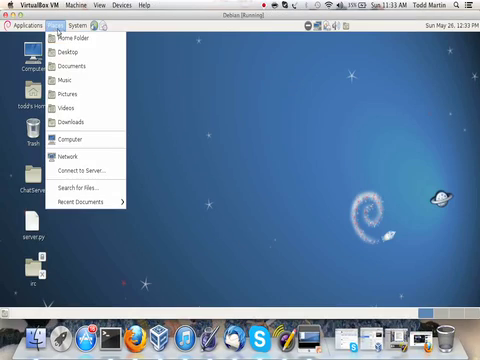
left_click(210, 250)
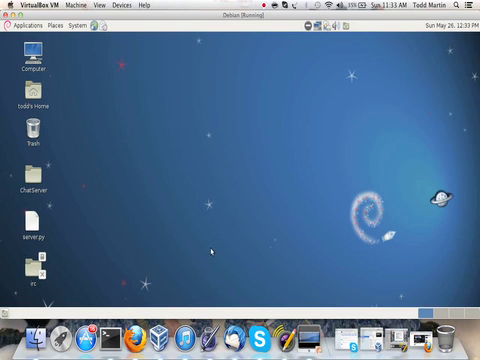
left_click(30, 98)
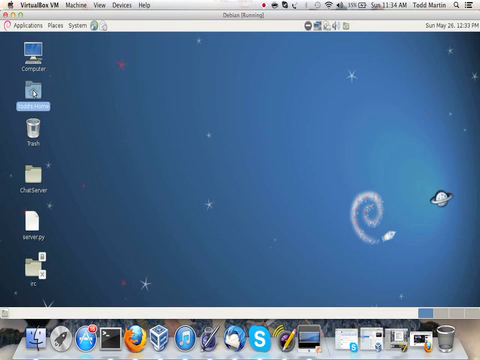
double_click(24, 100)
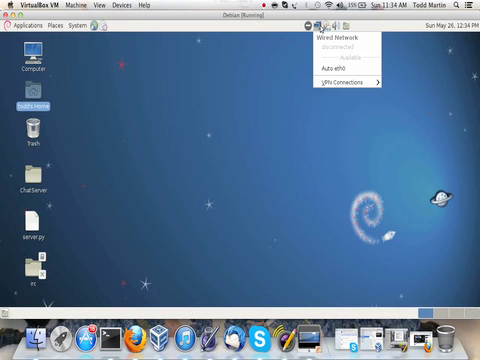
left_click(342, 28)
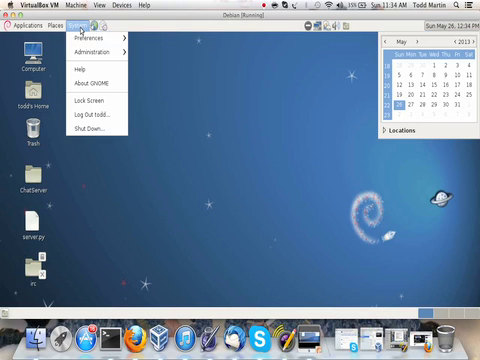
Launch the Software Center from System > Administration.
left_click(94, 42)
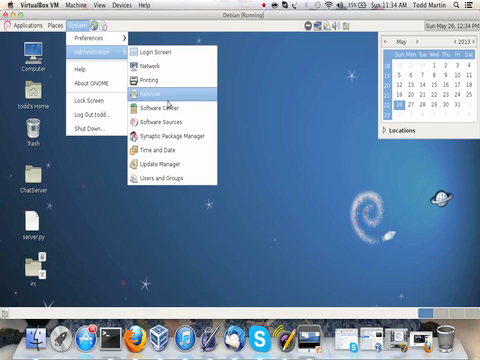
mouse_move(164, 108)
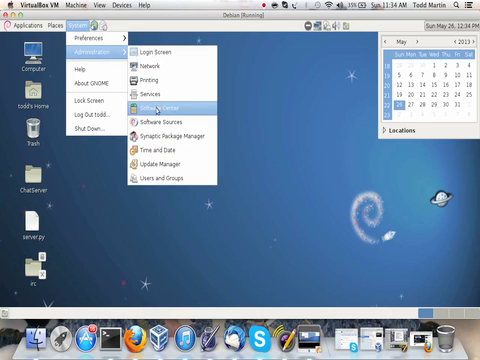
left_click(160, 106)
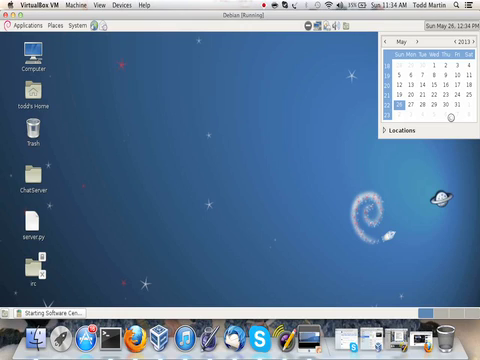